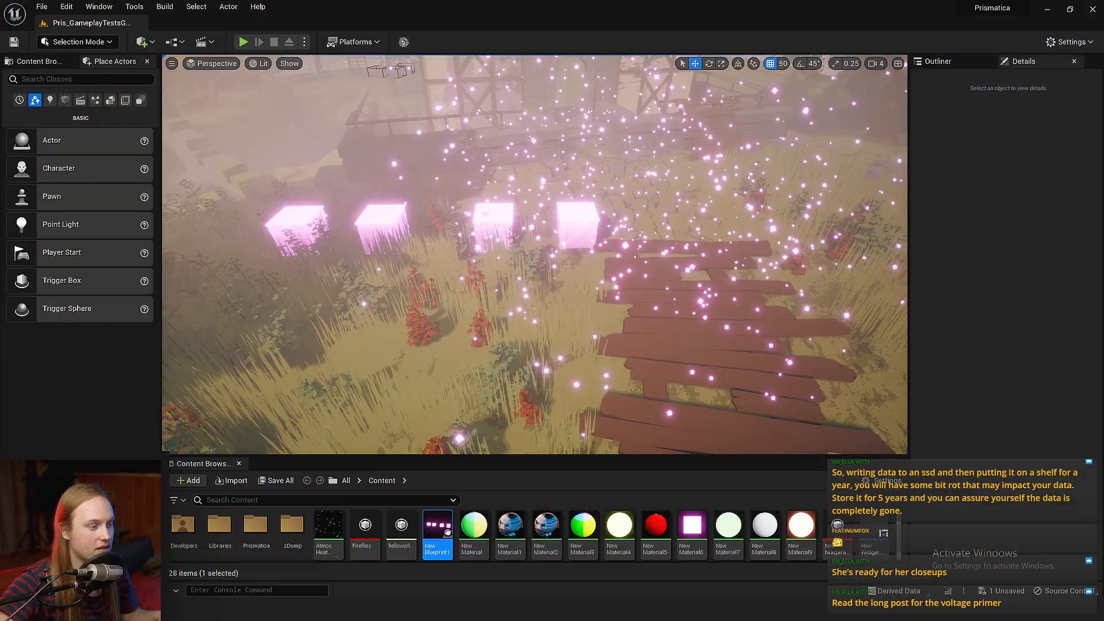
Step: Open the NewBlueprint1 Blueprint from the Content Browser for editing
double_click(436, 524)
text(s)
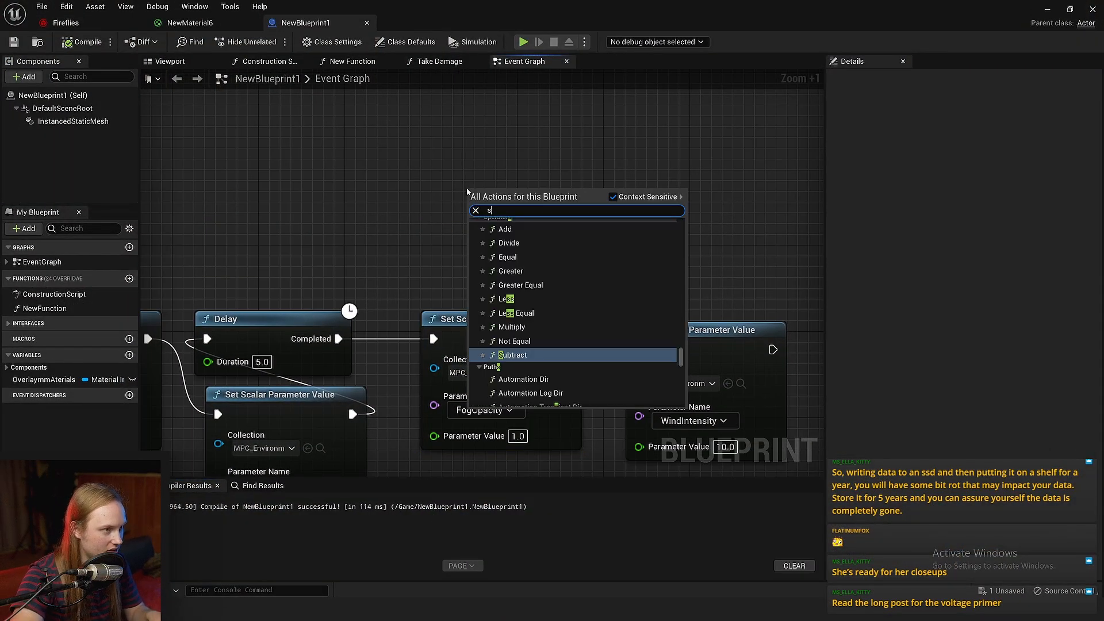
Step: Add a Get Niagara Parameter Collection node using the helloworldthisisme collection
text(get niagar)
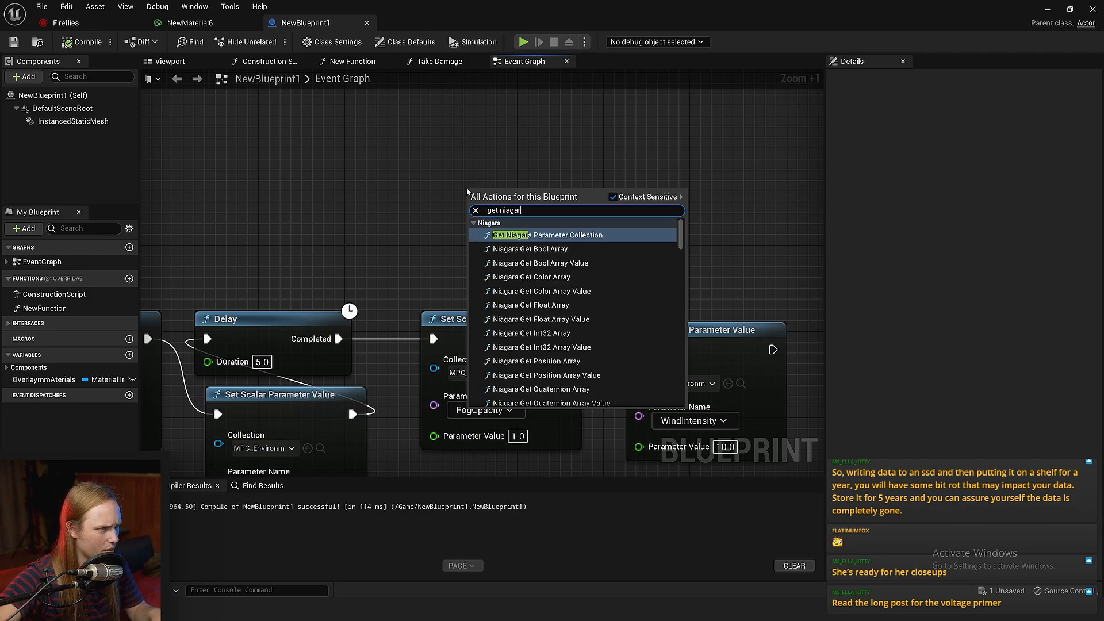
click(542, 234)
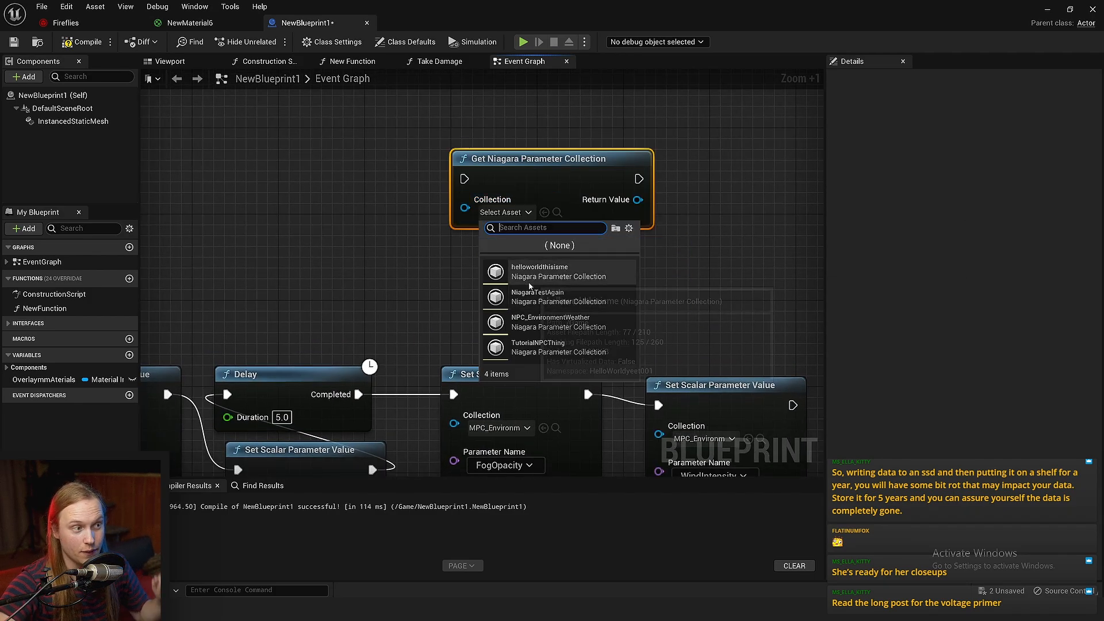
mouse_move(538, 273)
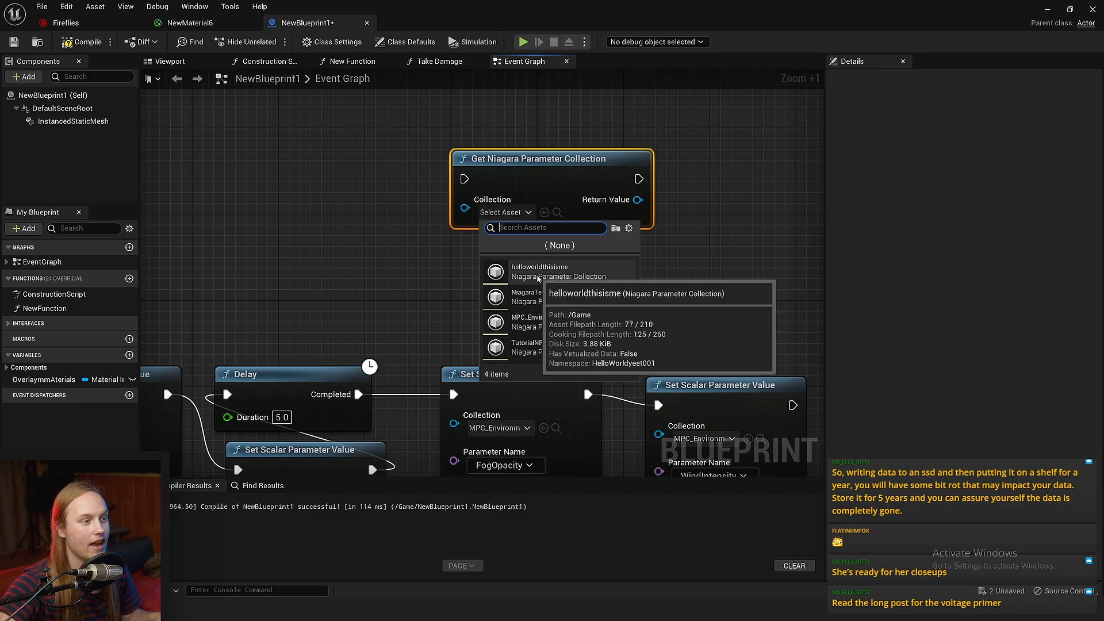
click(539, 271)
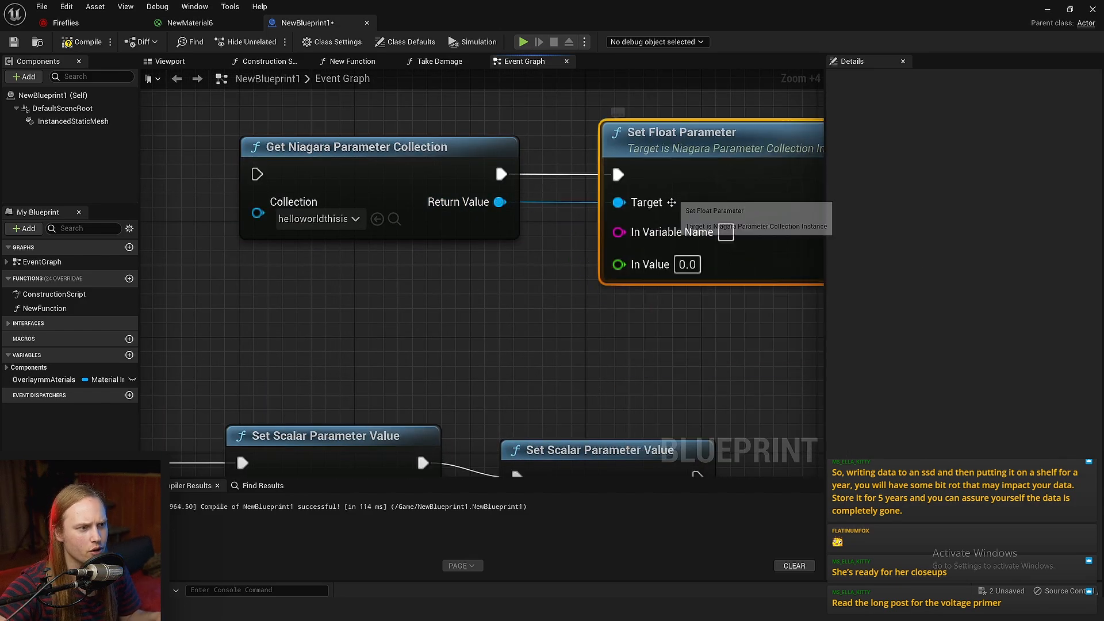
Step: Enter 'sjnatrjatrhj' as the Set Float Parameter variable name and zoom out over the graph
text(sjnatrjatrhj)
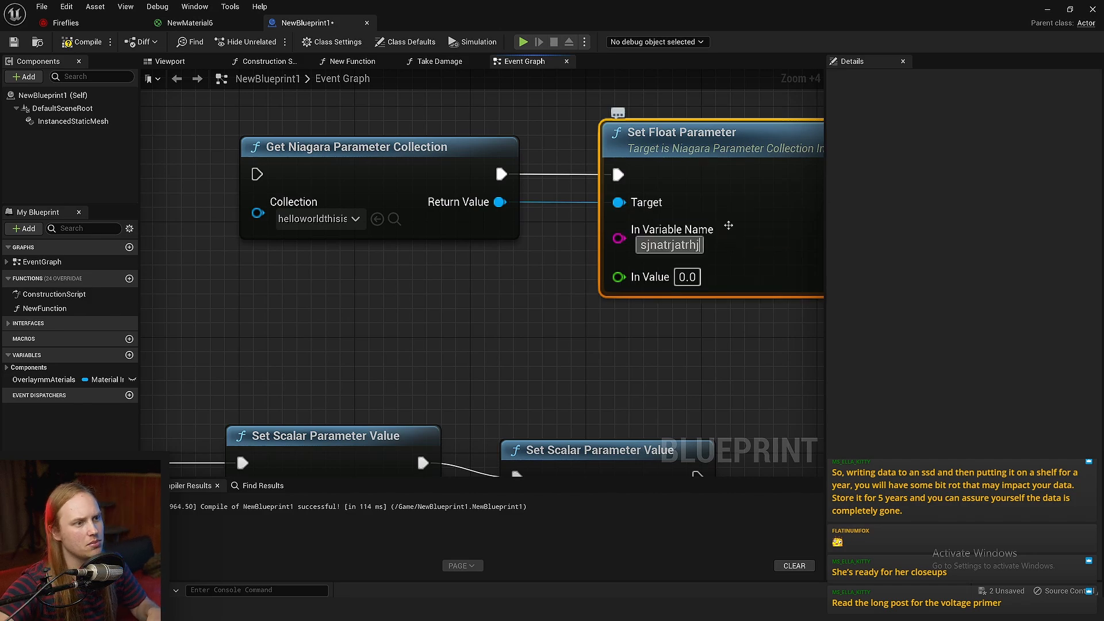
scroll(down, 3)
text(1)
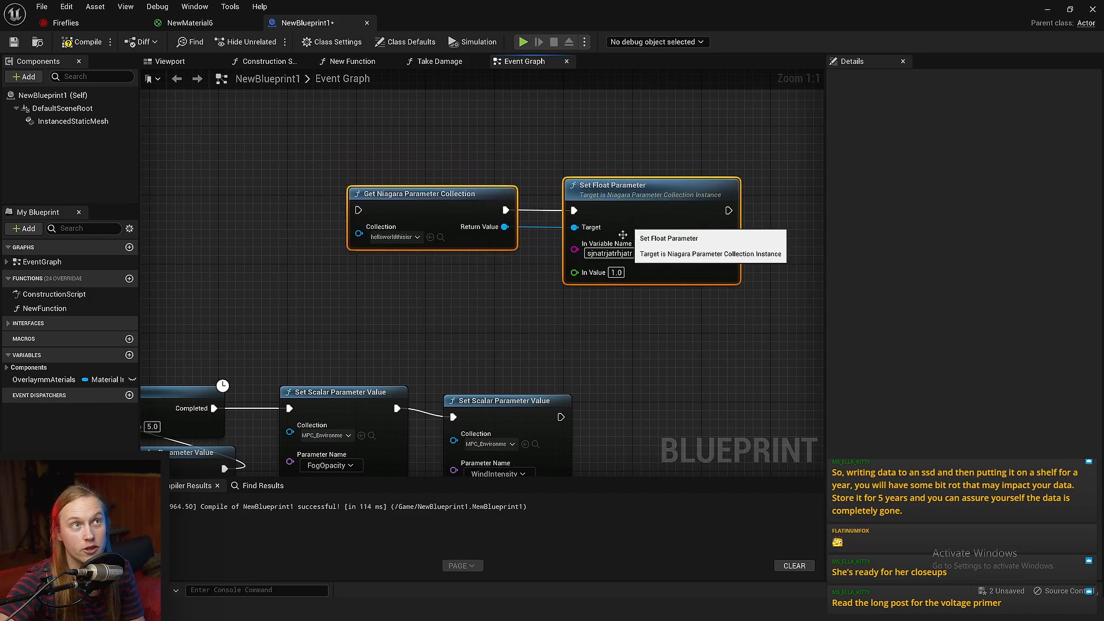
scroll(down, 3)
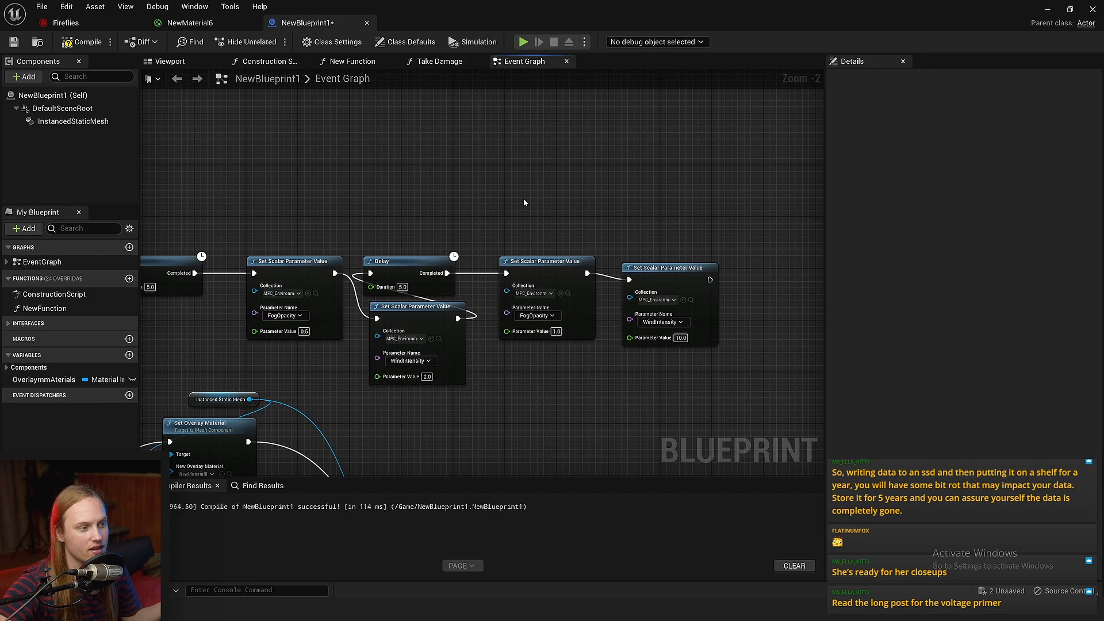